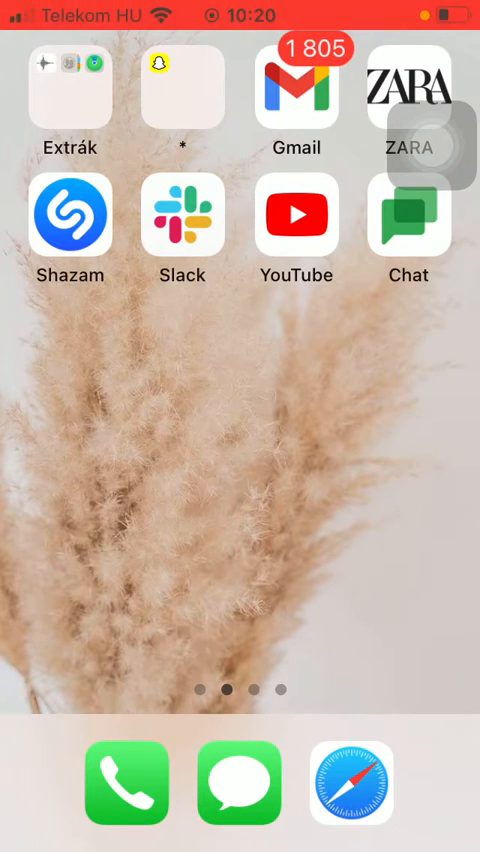
- Open Google Chat, go to Spaces, and start a new space search screen
left_click(408, 218)
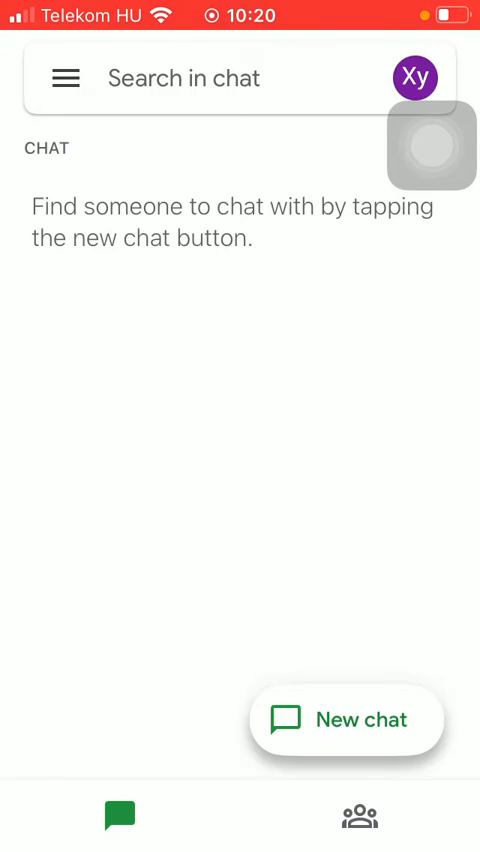
left_click(360, 815)
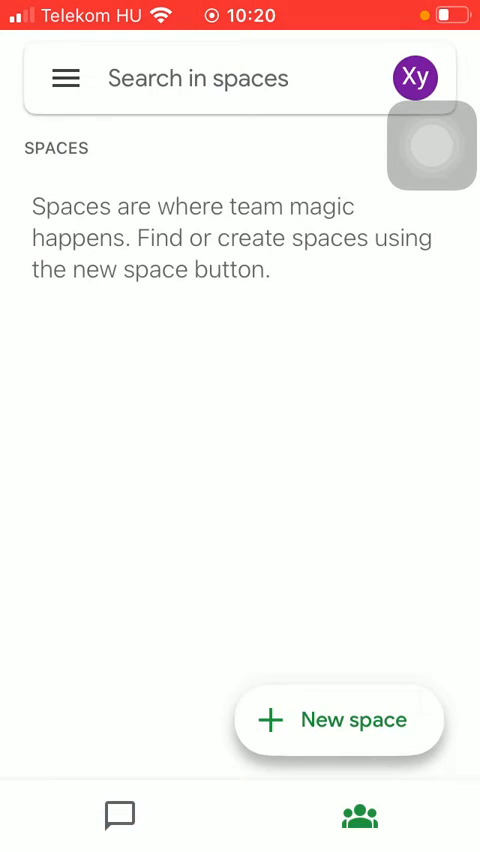
left_click(198, 78)
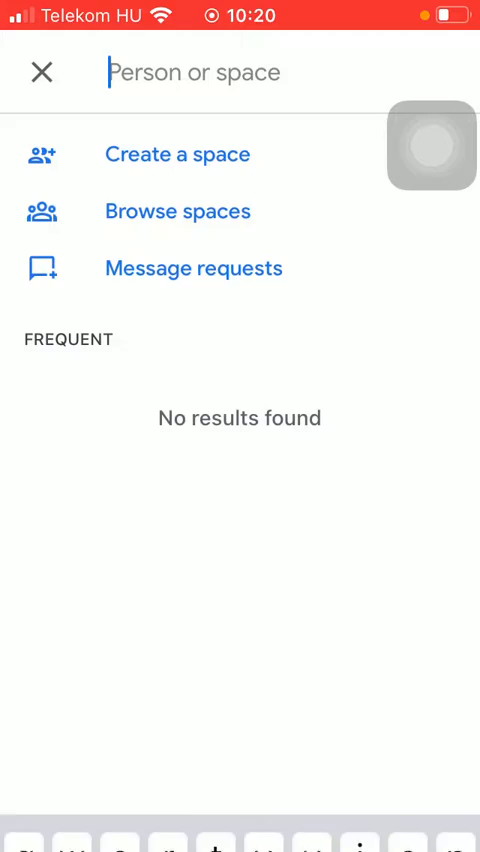
- Create a space named 'Space name123' with the clown emoji as its icon
left_click(177, 153)
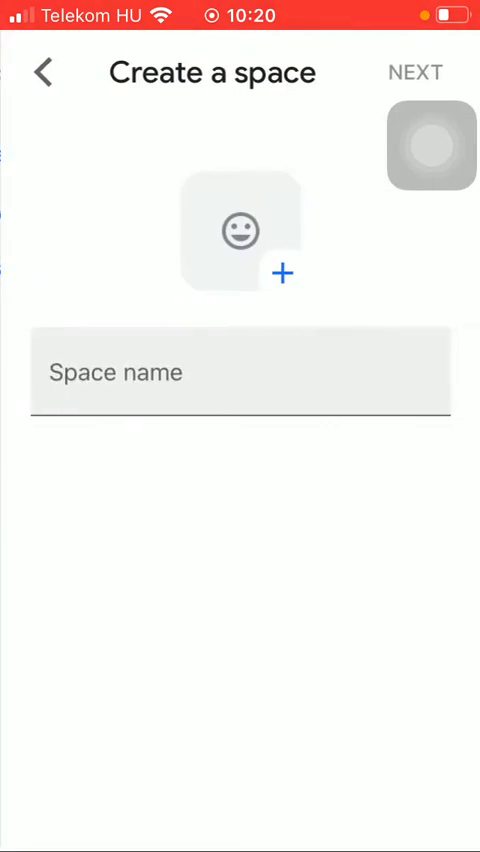
left_click(238, 232)
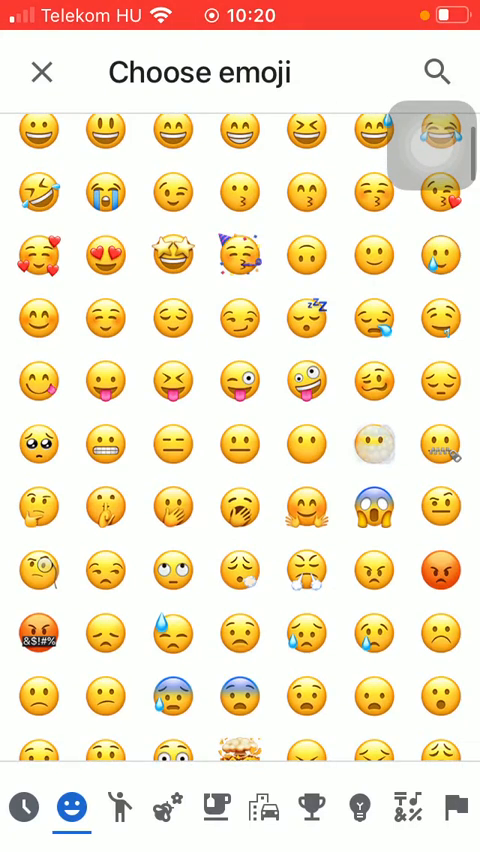
scroll("down", 3)
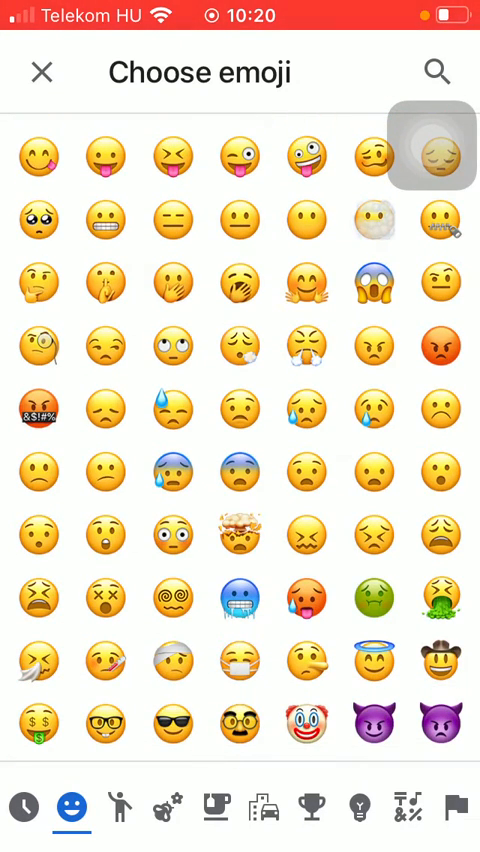
left_click(308, 725)
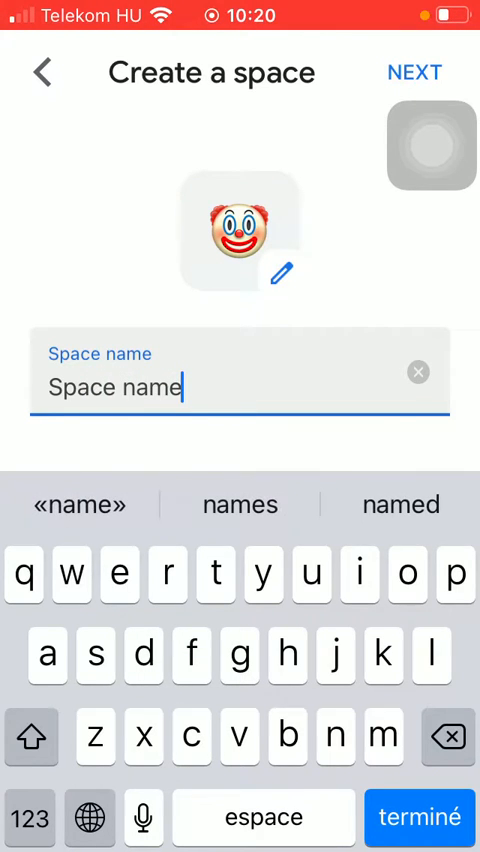
left_click(414, 72)
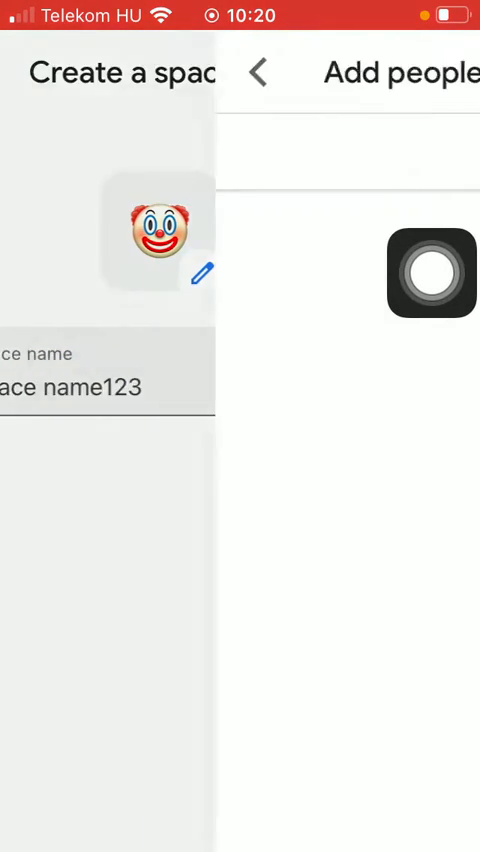
- Search 'xz' in Add people, then skip adding members to create the space
left_click(240, 154)
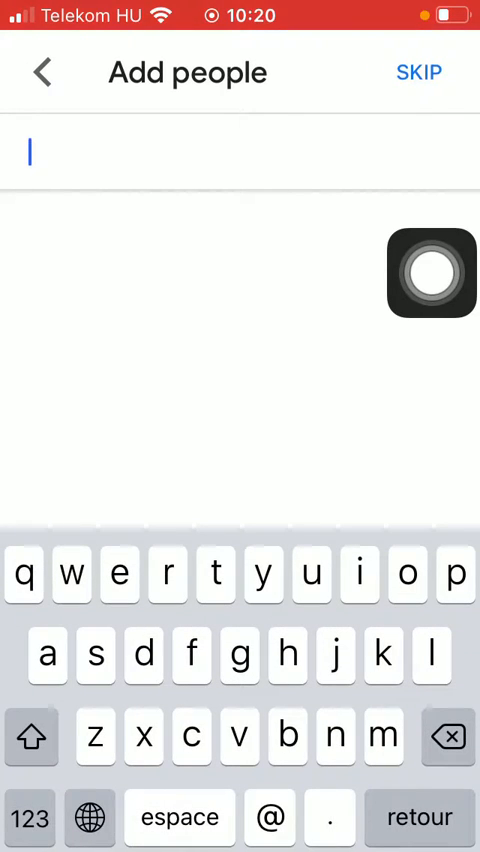
type("xz")
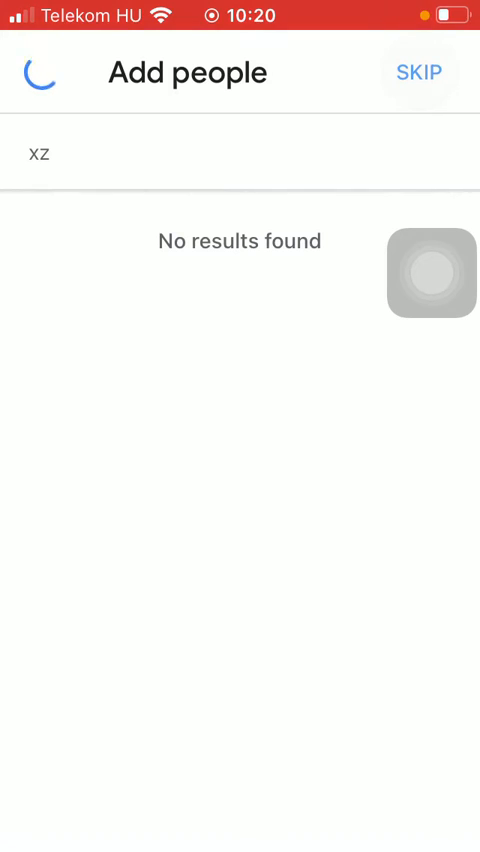
left_click(418, 72)
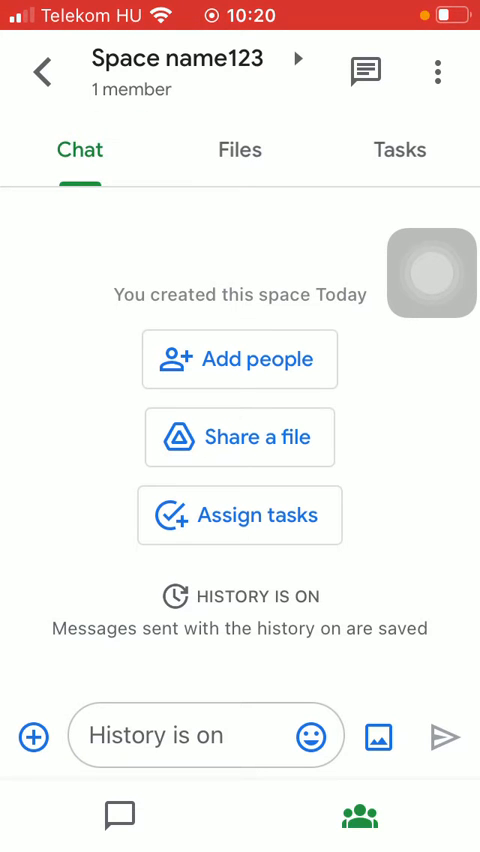
left_click(206, 736)
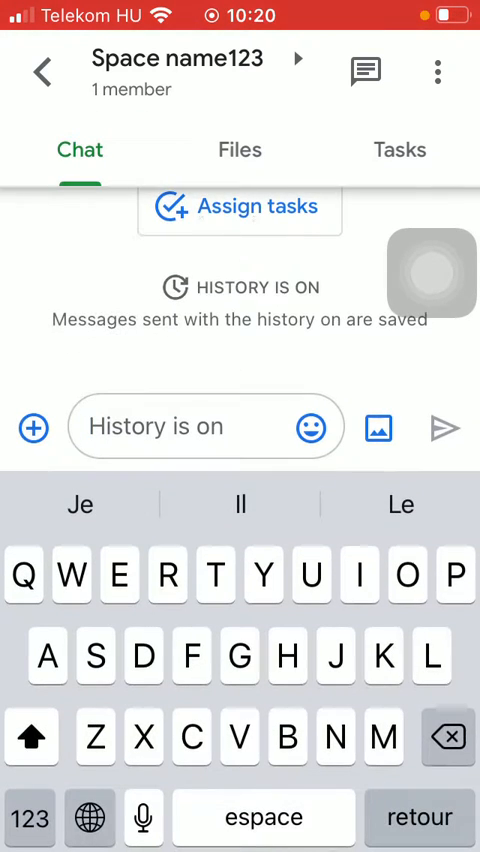
left_click(239, 150)
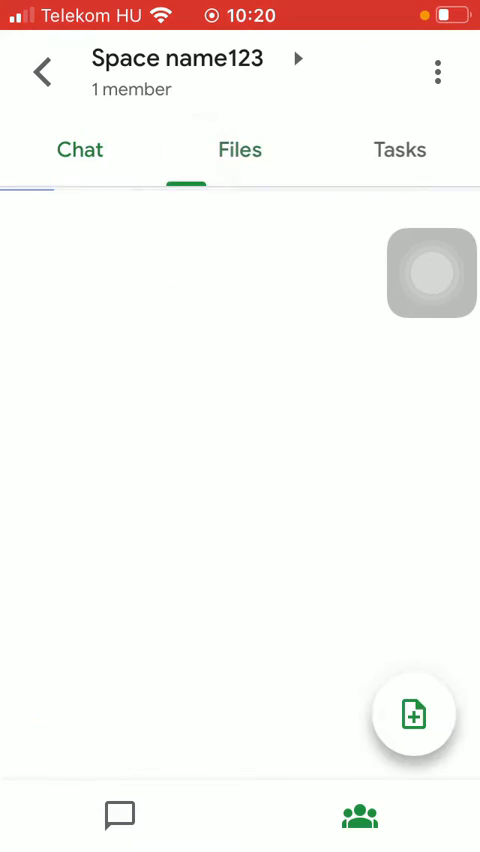
left_click(399, 150)
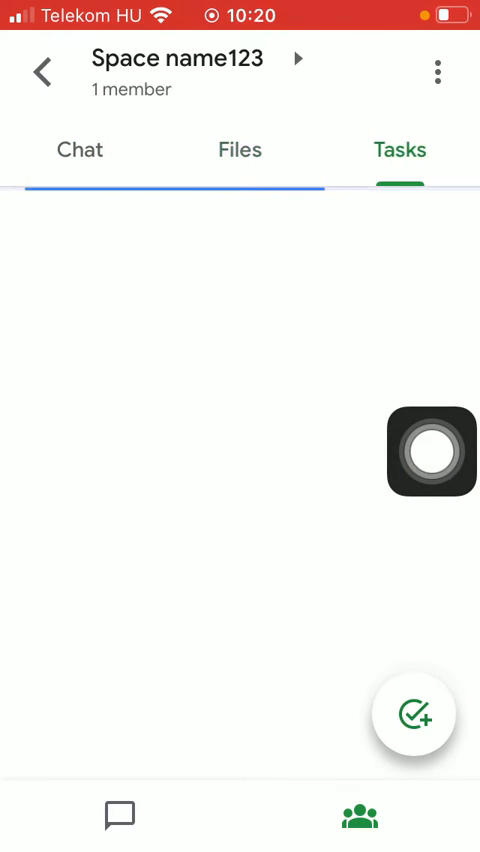
left_click(79, 150)
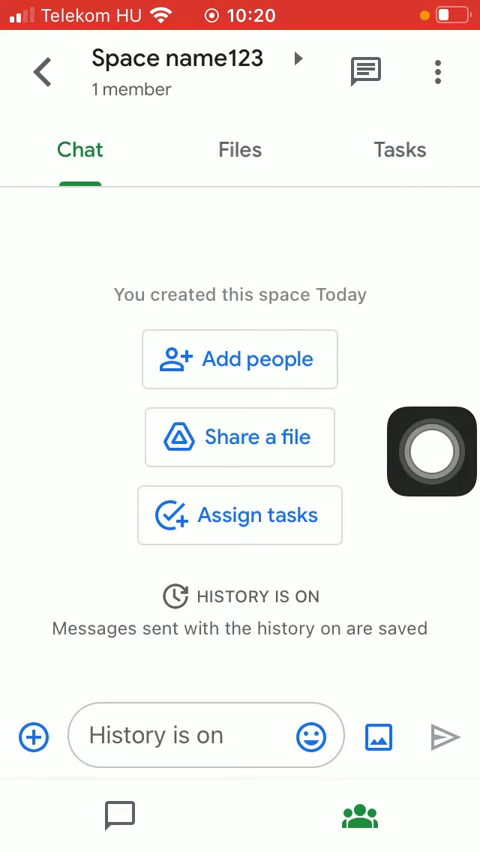